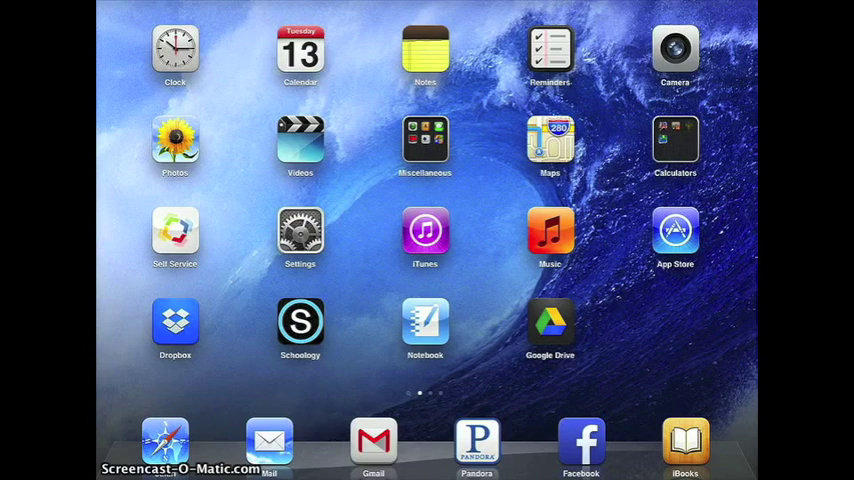
- Swipe to the second home-screen page that holds Notability
scroll(left, 3)
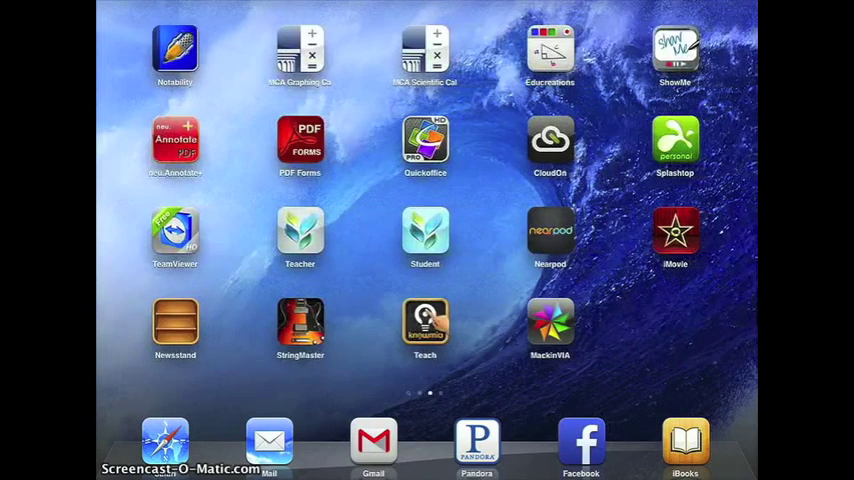
- Launch Notability and reach the Math subject's notes in edit-selection mode
click(176, 50)
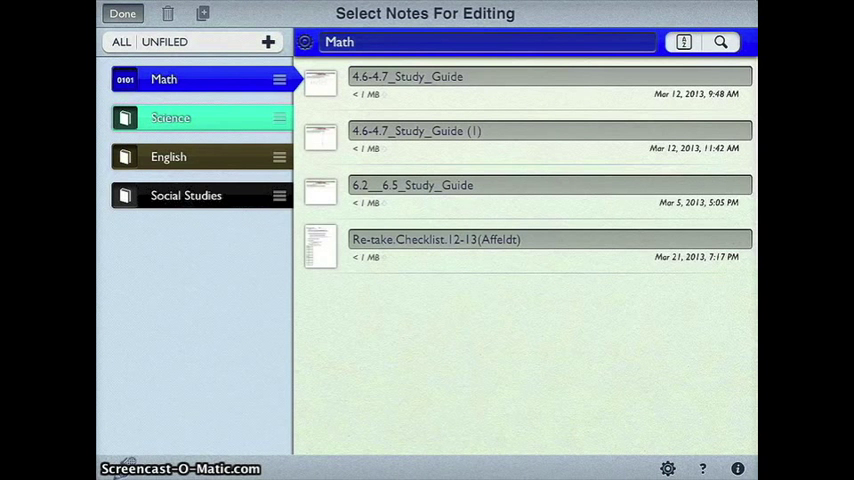
- Select the duplicate 4.6-4.7 and the 6.2–6.5 study guides and permanently delete them
click(526, 246)
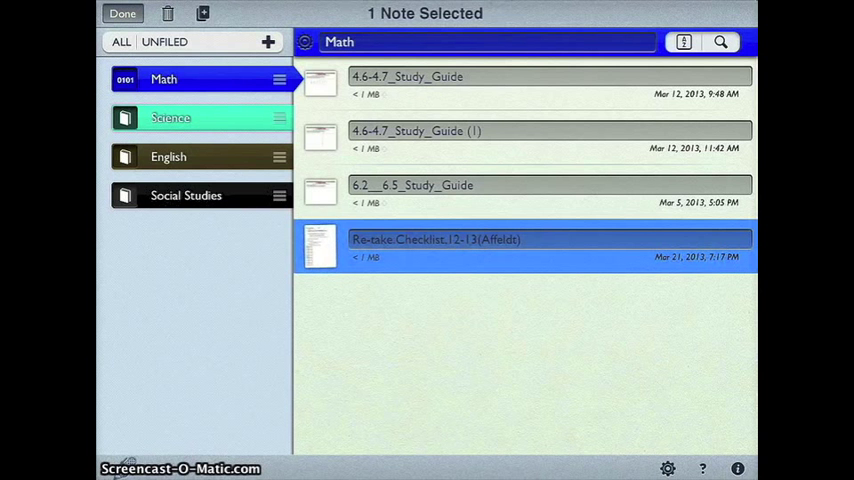
click(530, 192)
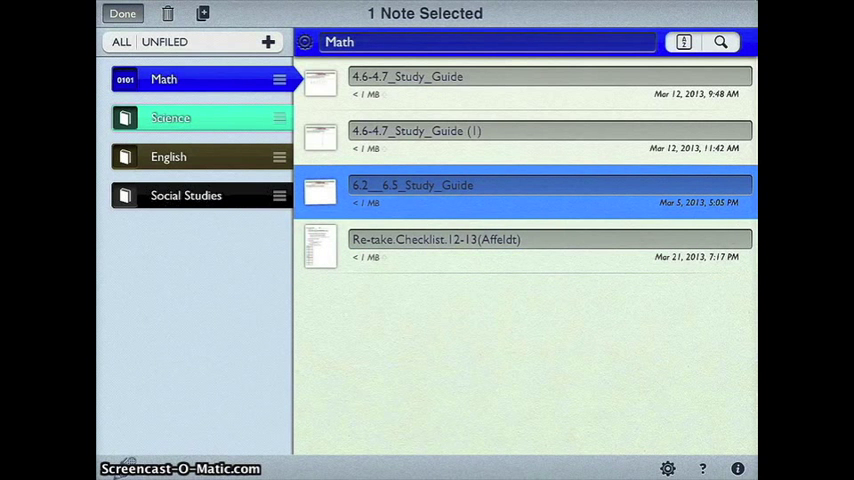
click(528, 138)
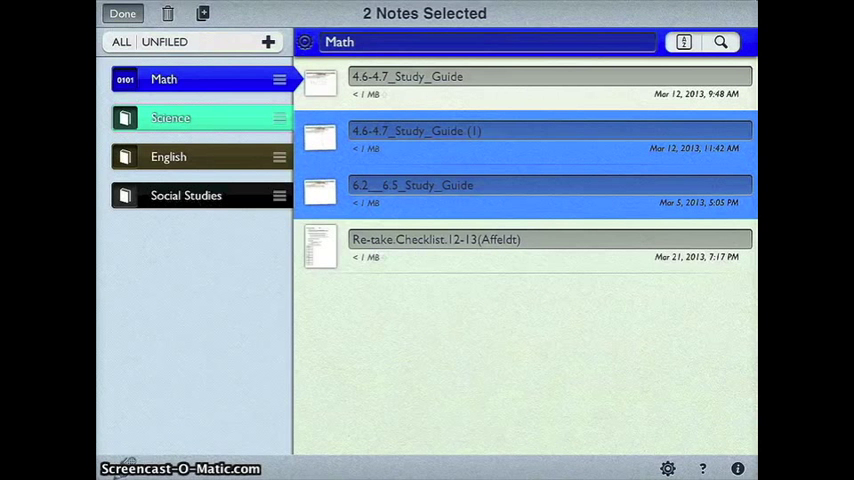
click(168, 12)
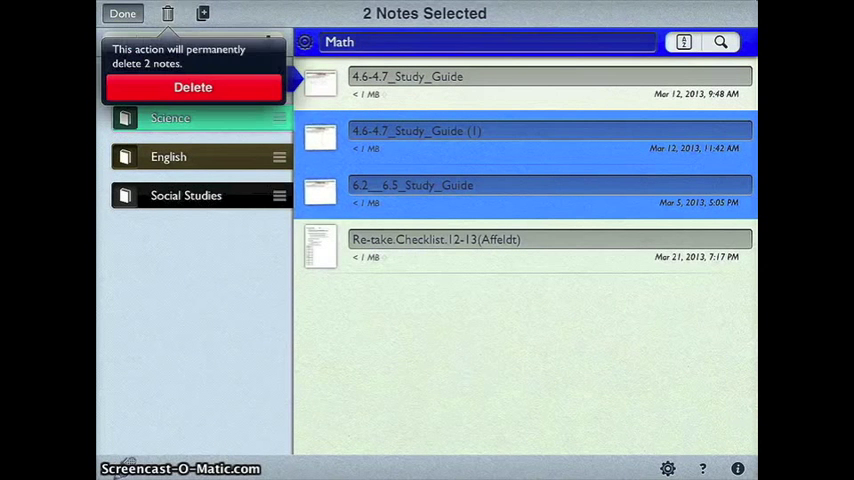
click(196, 88)
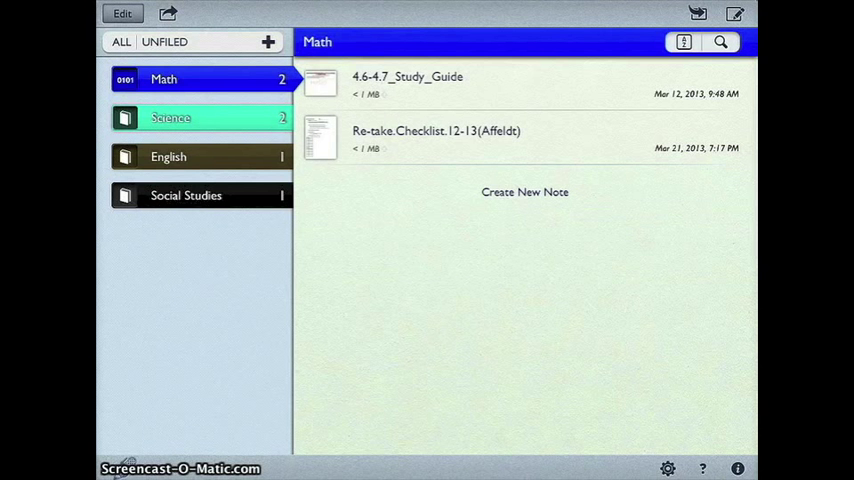
- Delete the Science subject along with its notes, confirming the warning
click(190, 118)
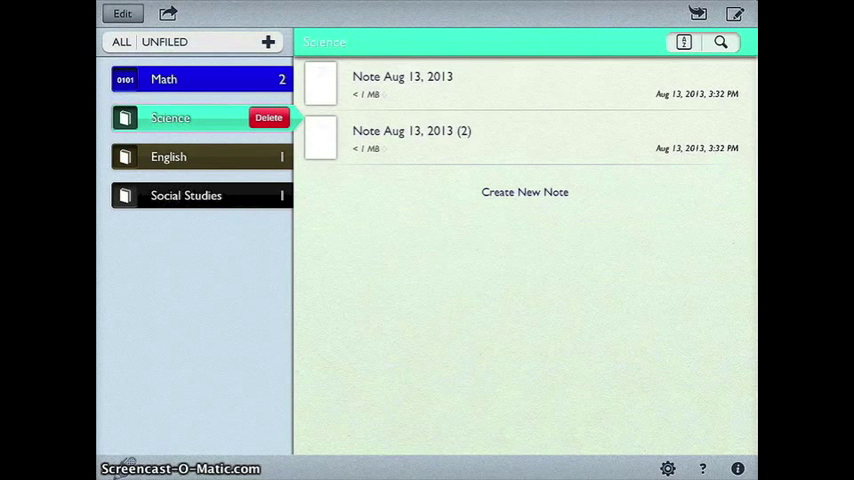
click(268, 116)
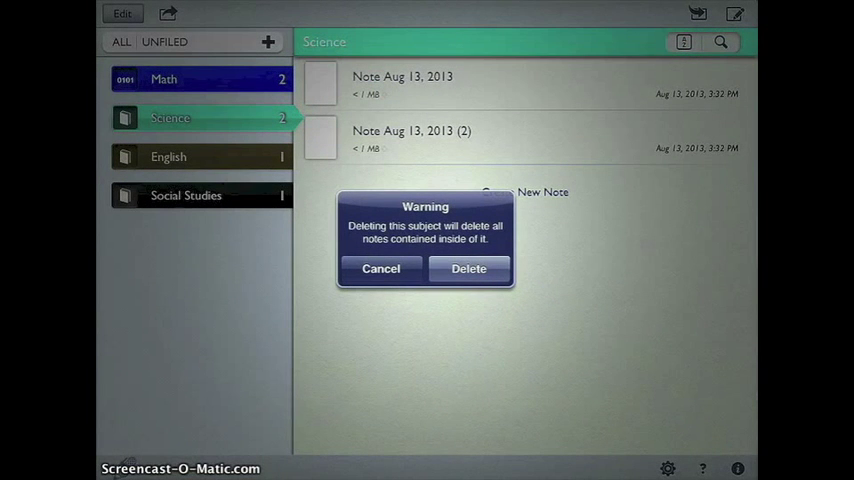
click(468, 268)
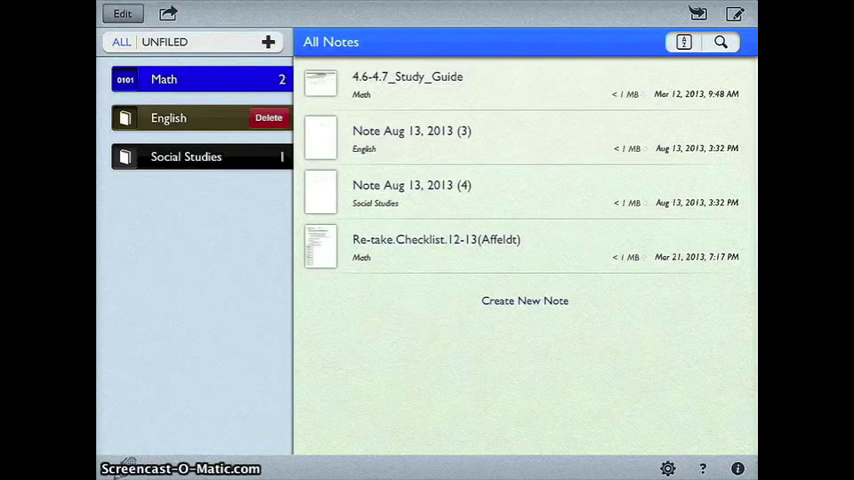
- Delete the English subject, leaving only Math and Social Studies
click(268, 116)
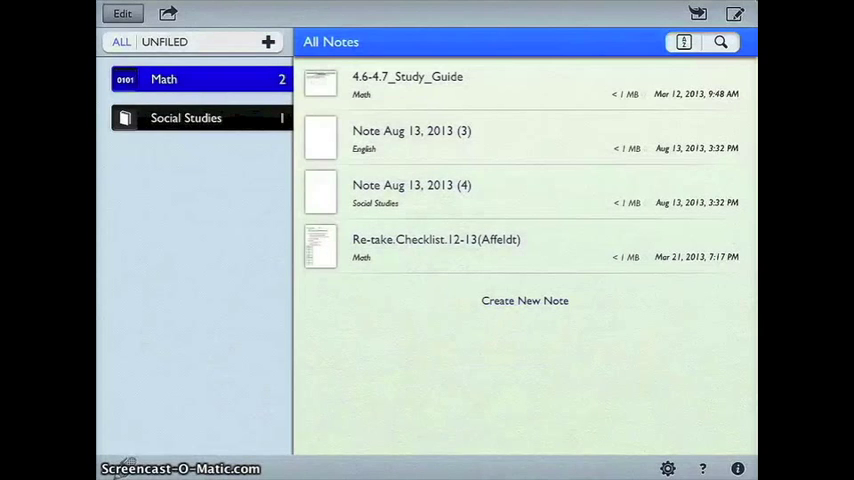